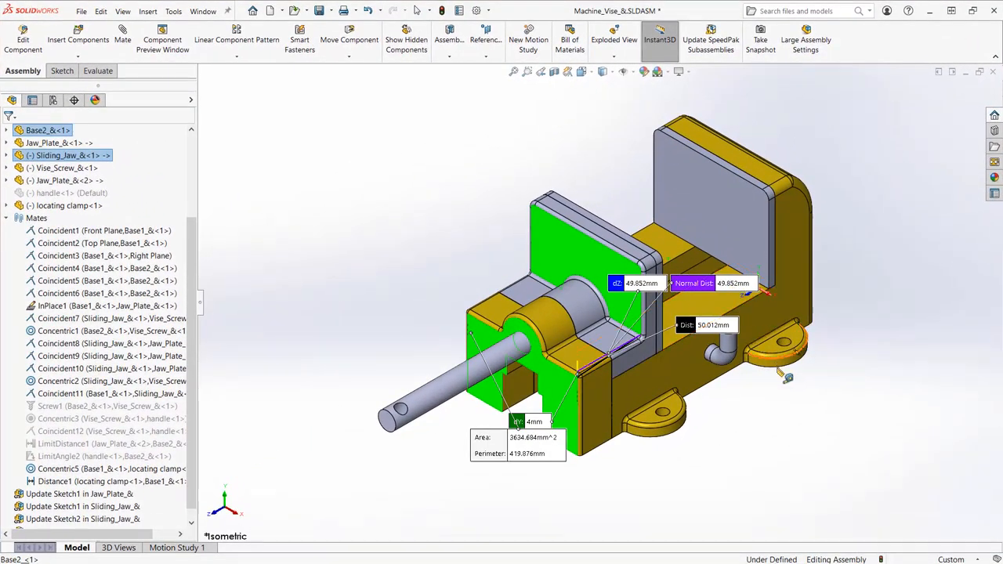
- Dismiss the sliding jaw measurements and start a new mate on the vise assembly
left_click(349, 35)
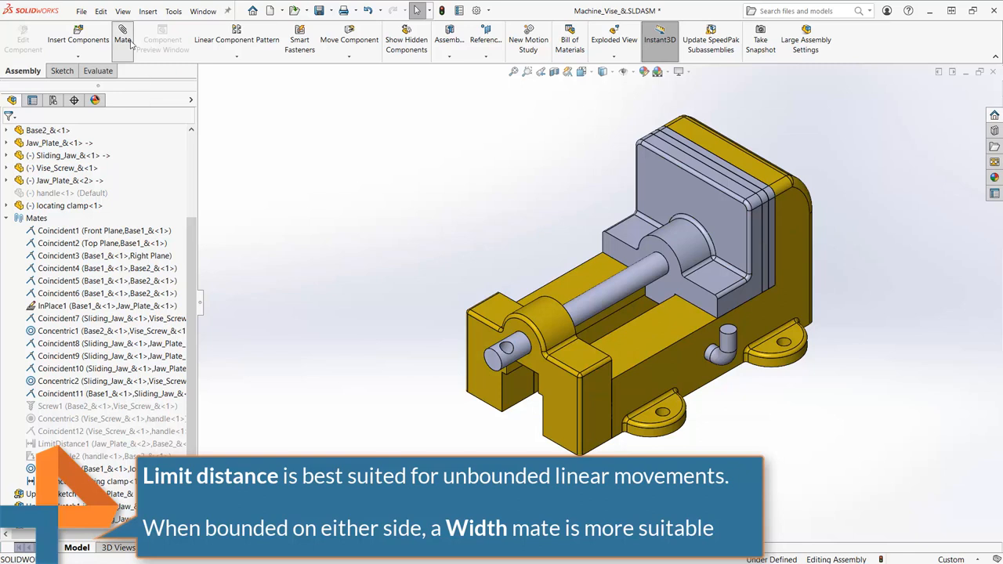
left_click(122, 39)
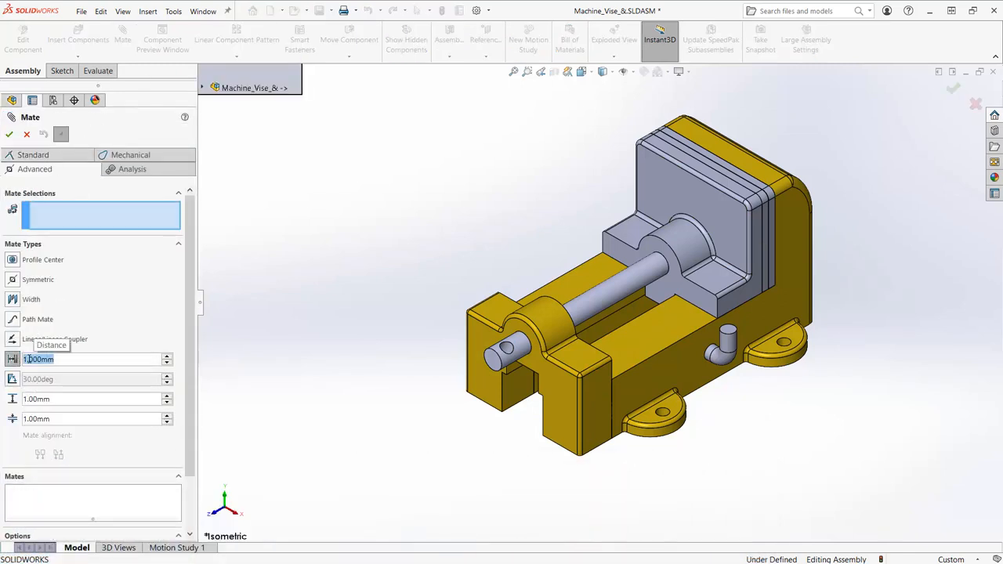
- Create a Limit Distance mate between sliding jaw and base: 50 mm, maximum 132 mm
type("50.000mm")
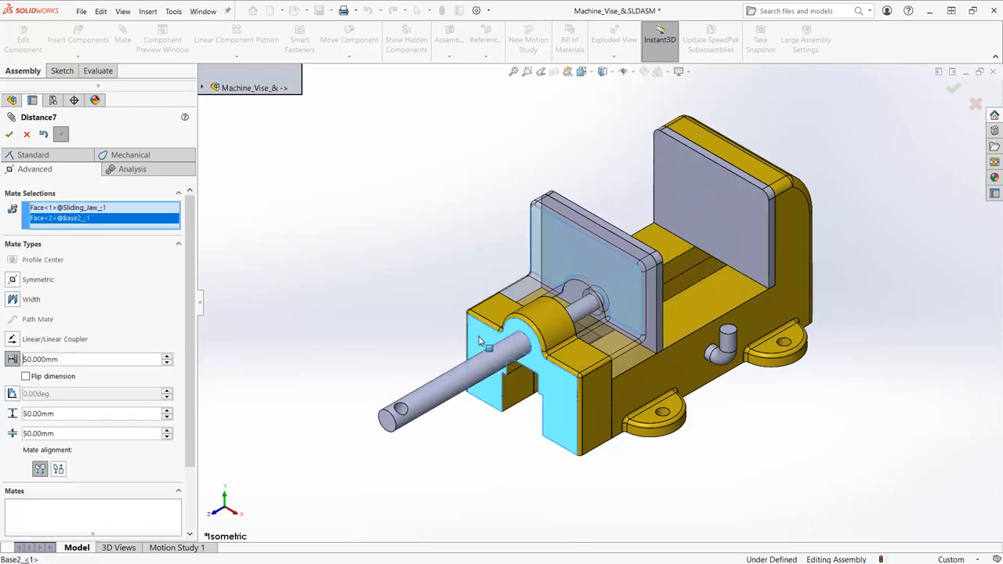
type("132")
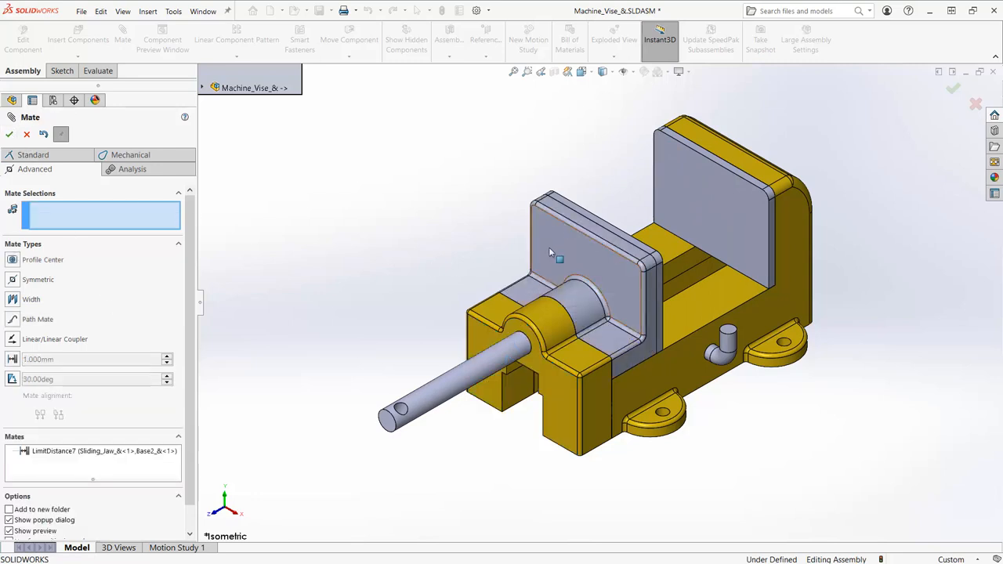
left_click(596, 250)
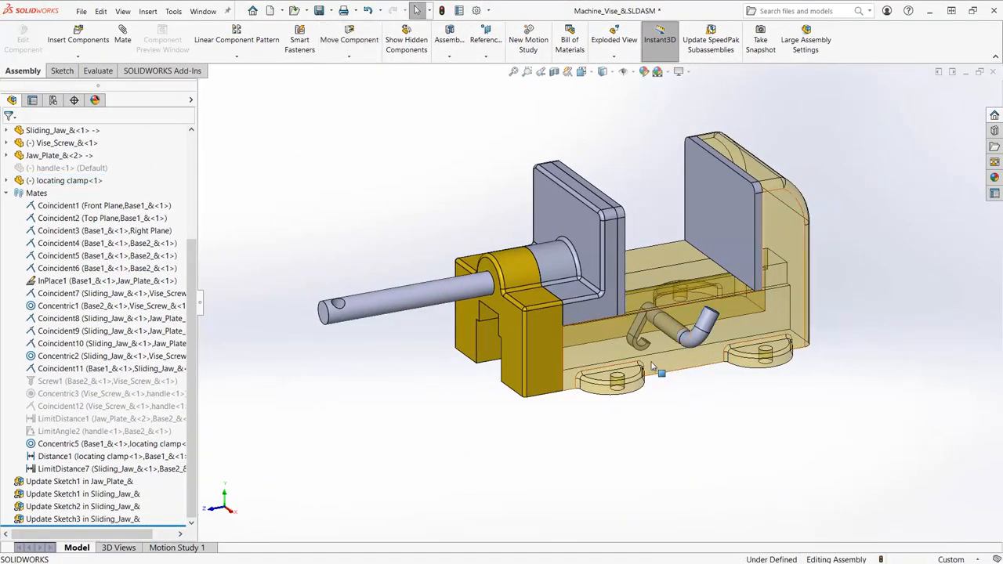
- Drag the sliding jaw along the base to test the LimitDistance7 travel limits
left_click(122, 39)
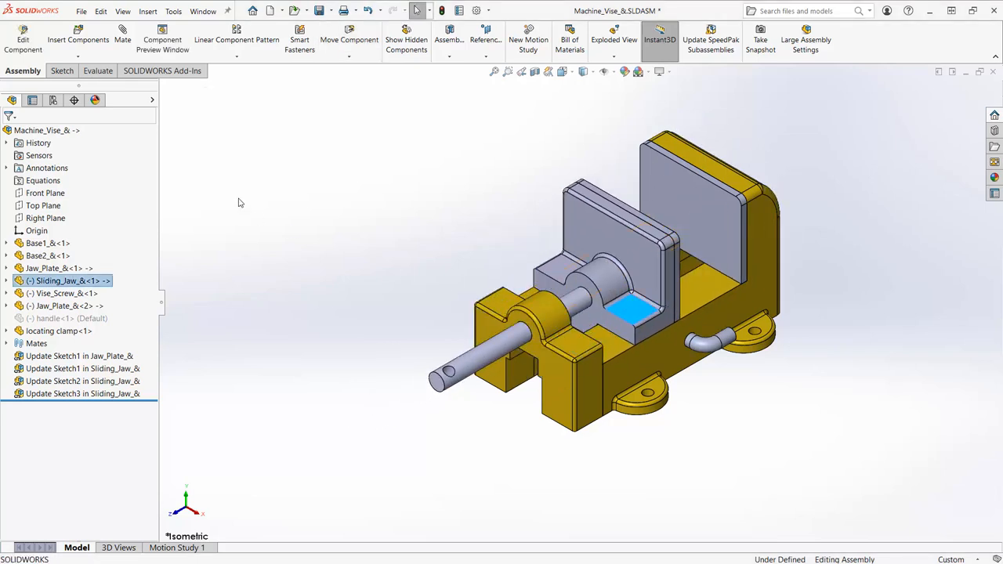
- Start a Width mate for the moving jaw plate and sliding jaw between fixed jaw plate and base
left_click(122, 39)
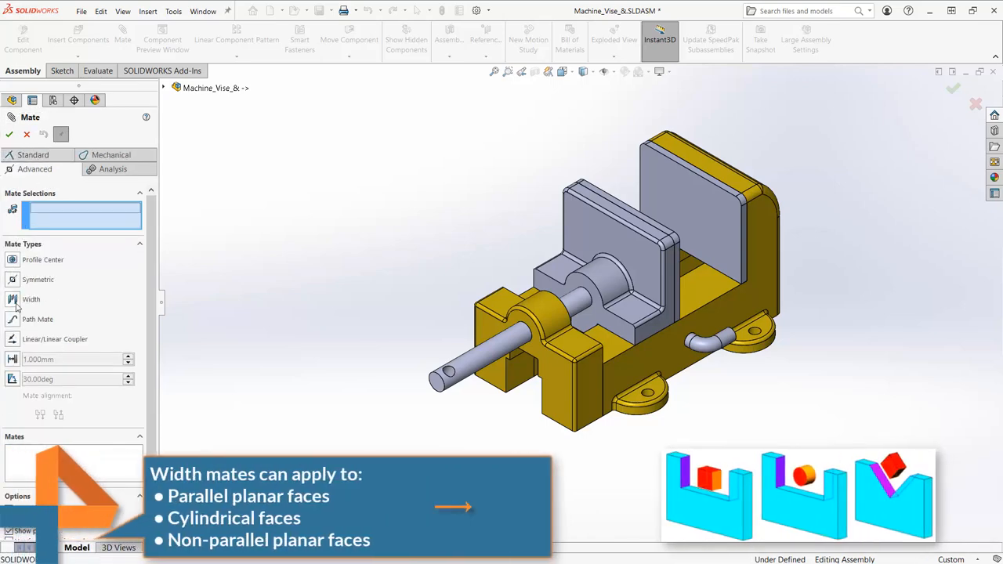
left_click(31, 299)
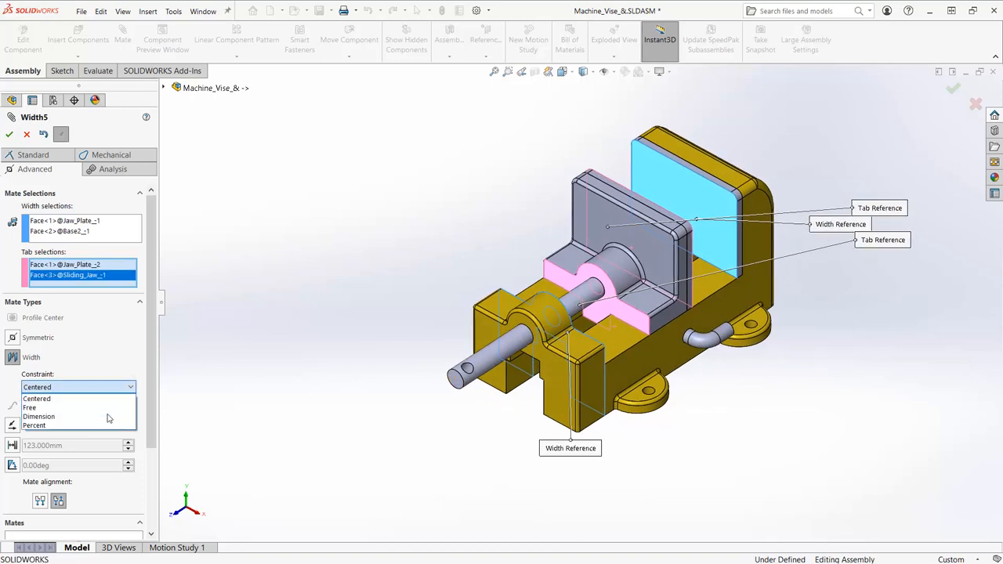
left_click(39, 416)
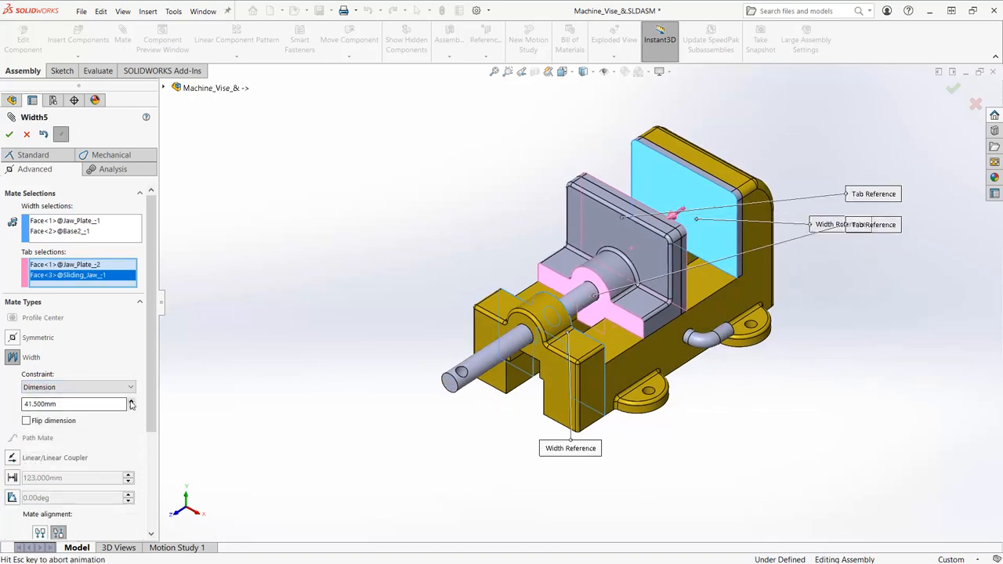
left_click(77, 386)
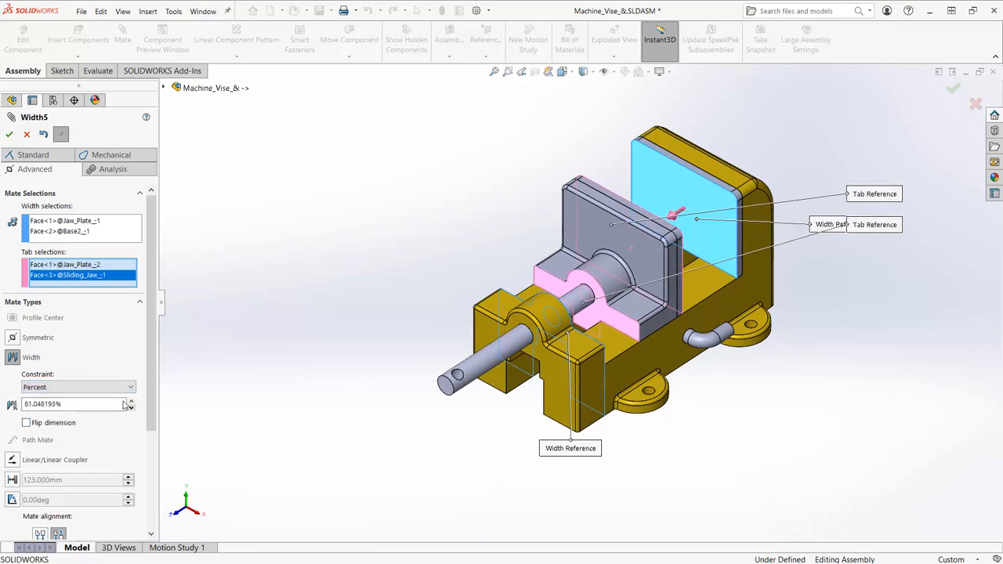
left_click(78, 387)
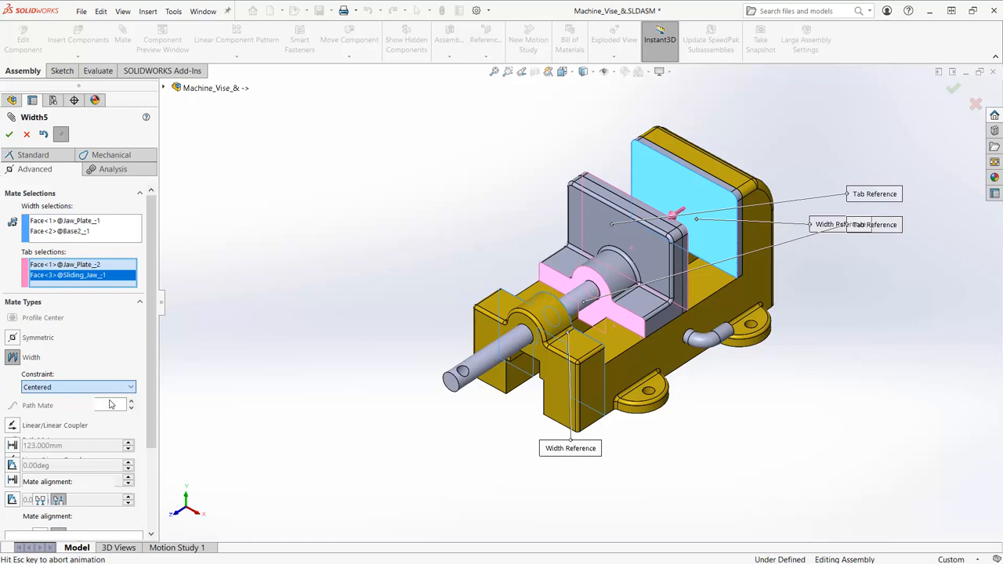
left_click(77, 387)
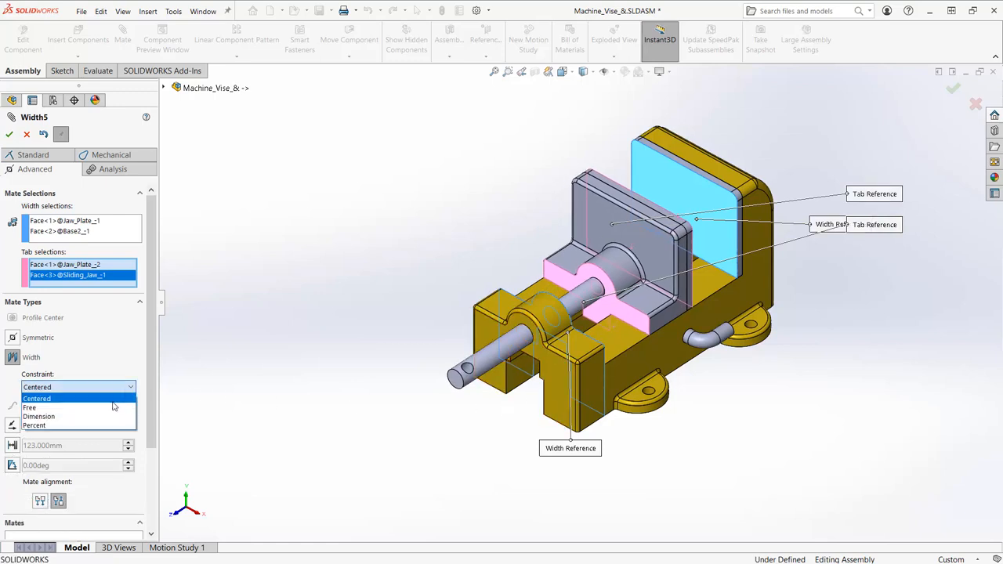